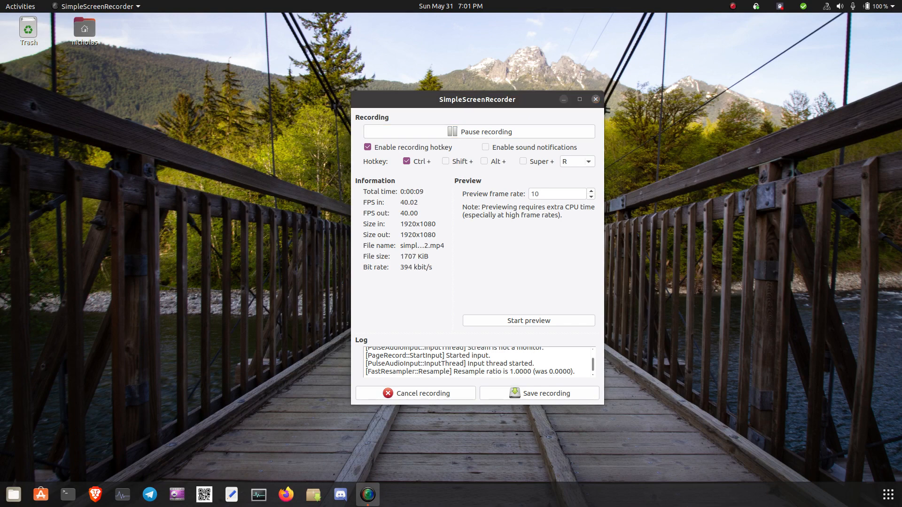
# Step: Minimize the SimpleScreenRecorder window so only the desktop shows while recording continues
pyautogui.click(595, 99)
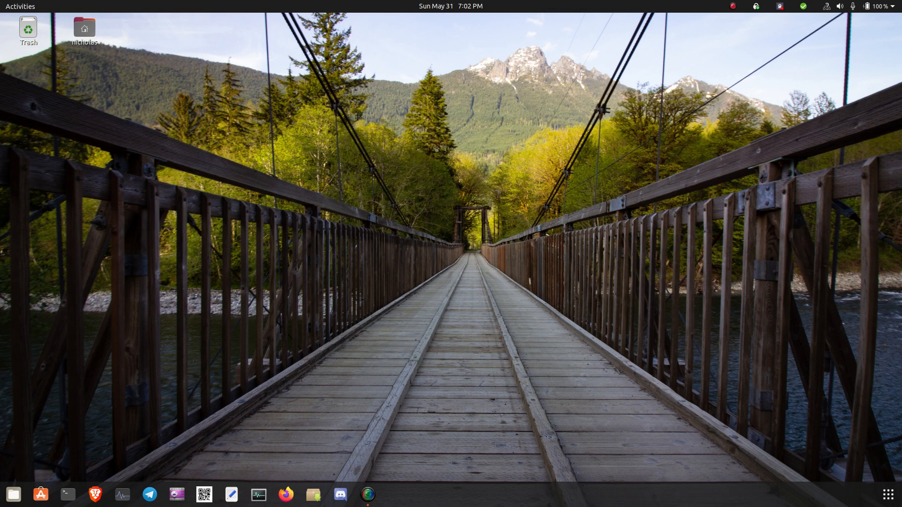
# Step: Search Ubuntu Software for GNOME Tweaks, confirm Tweaks is installed, then close the store
pyautogui.click(40, 494)
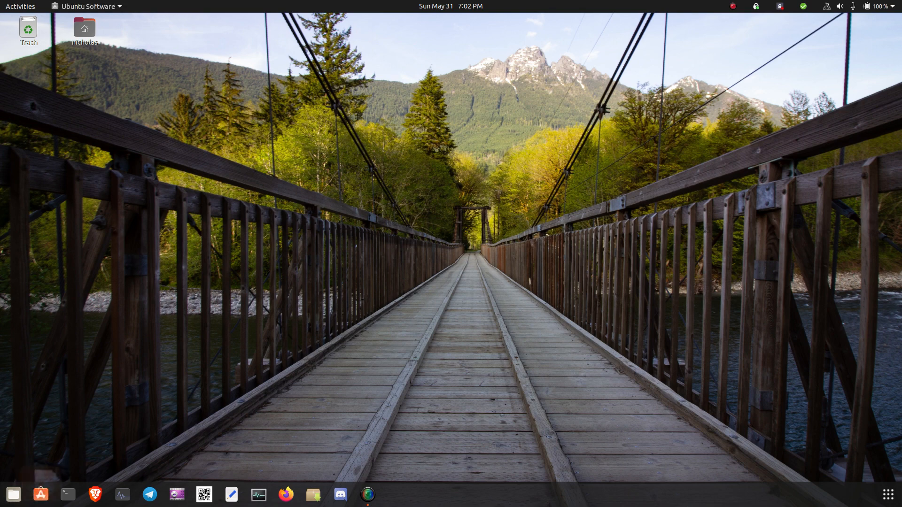
pyautogui.click(40, 494)
pyautogui.write('G')
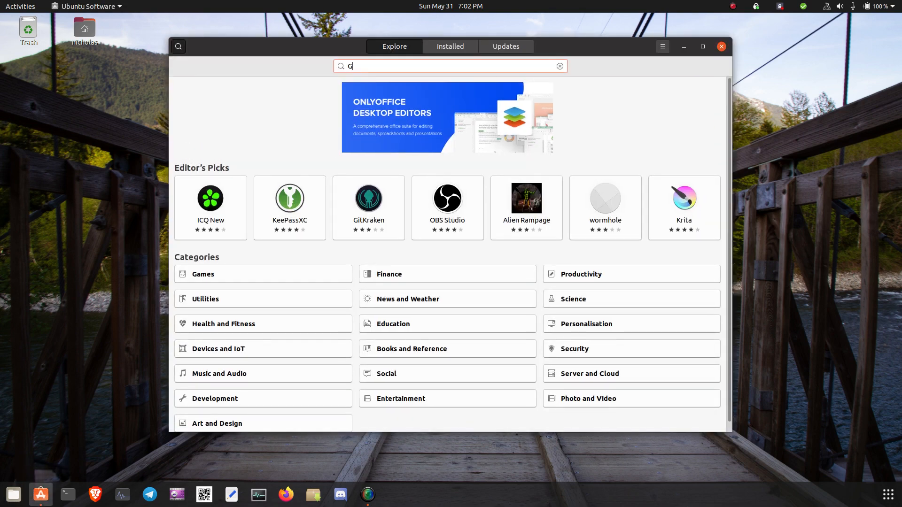
pyautogui.write('NOME Tweaks')
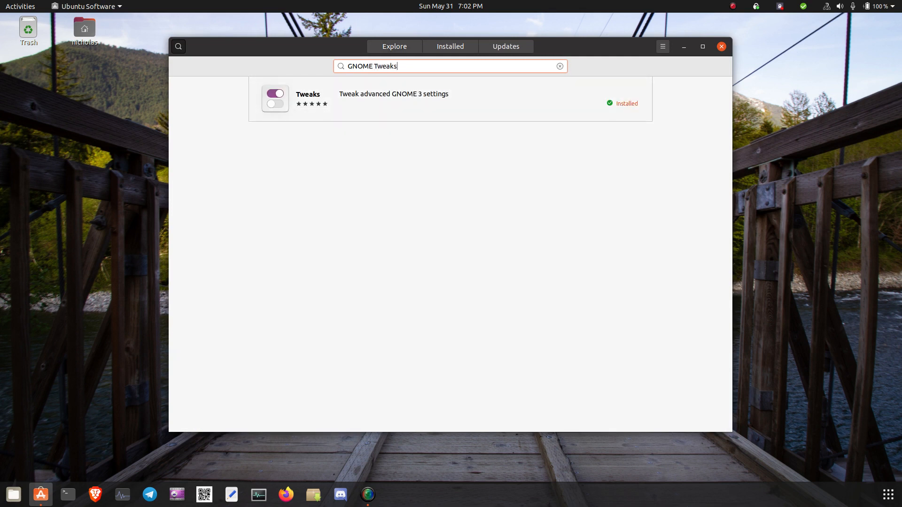
pyautogui.click(394, 98)
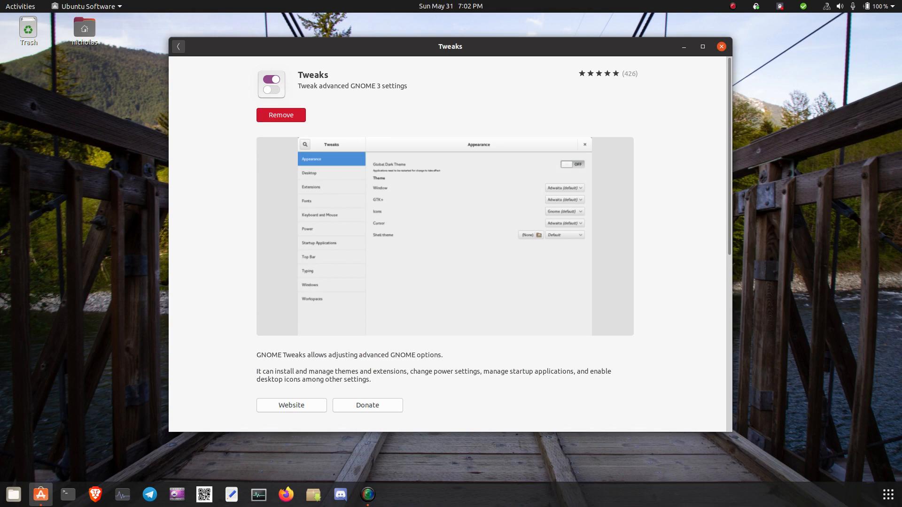
pyautogui.click(720, 46)
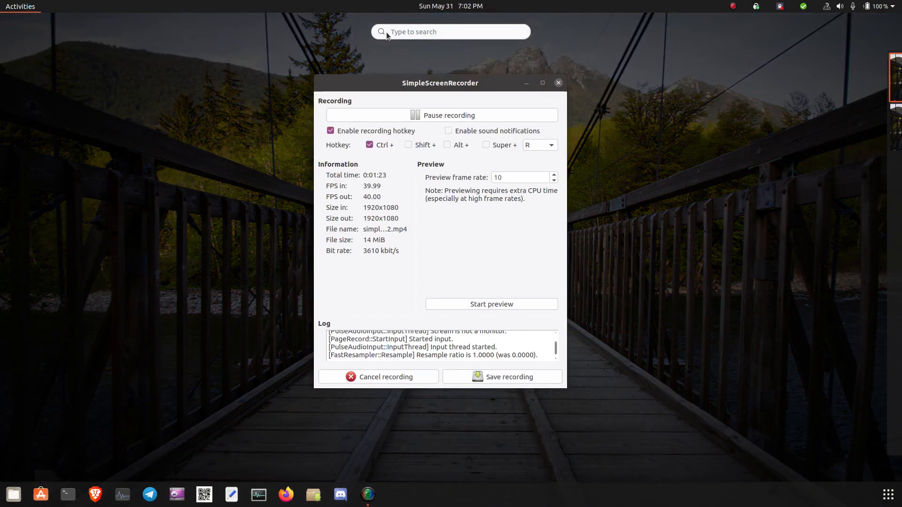
# Step: Launch Tweaks and add Disk Usage Analyzer from the app picker under Startup Applications
pyautogui.write('Tweaks')
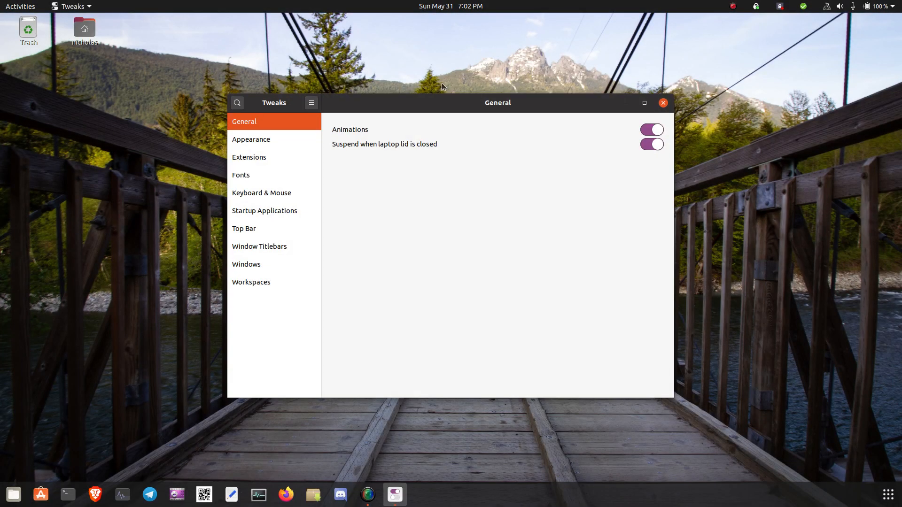
pyautogui.moveTo(353, 220)
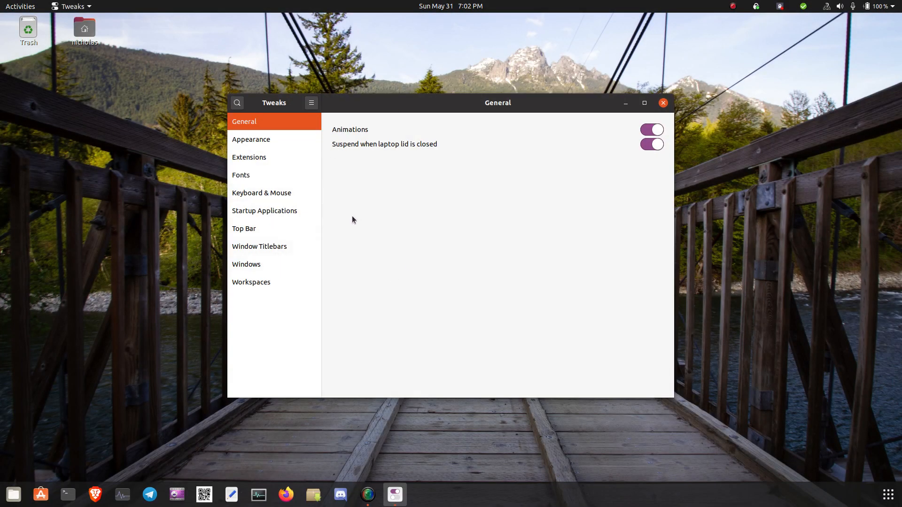
pyautogui.click(264, 211)
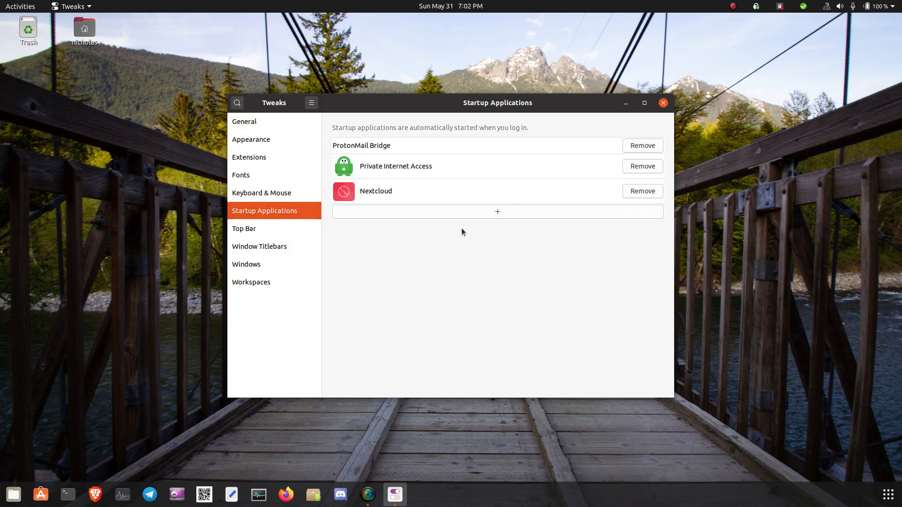
pyautogui.click(497, 211)
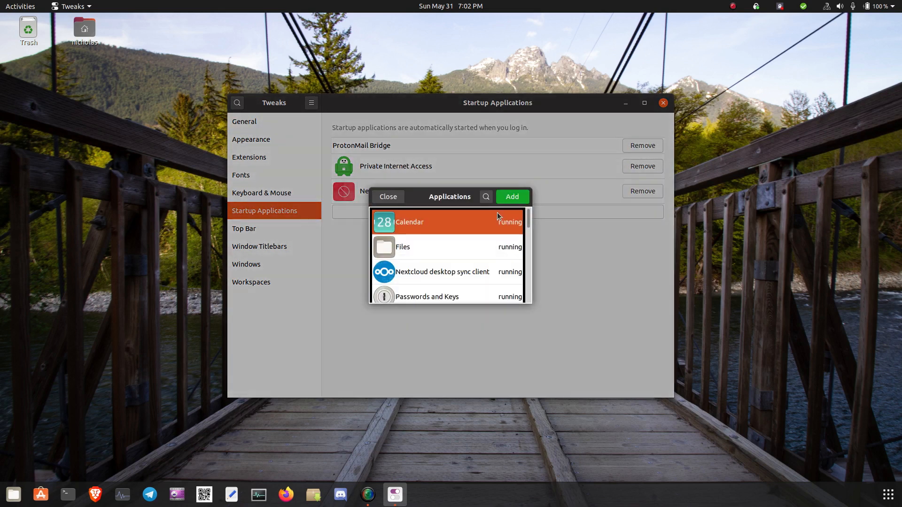
pyautogui.moveTo(431, 230)
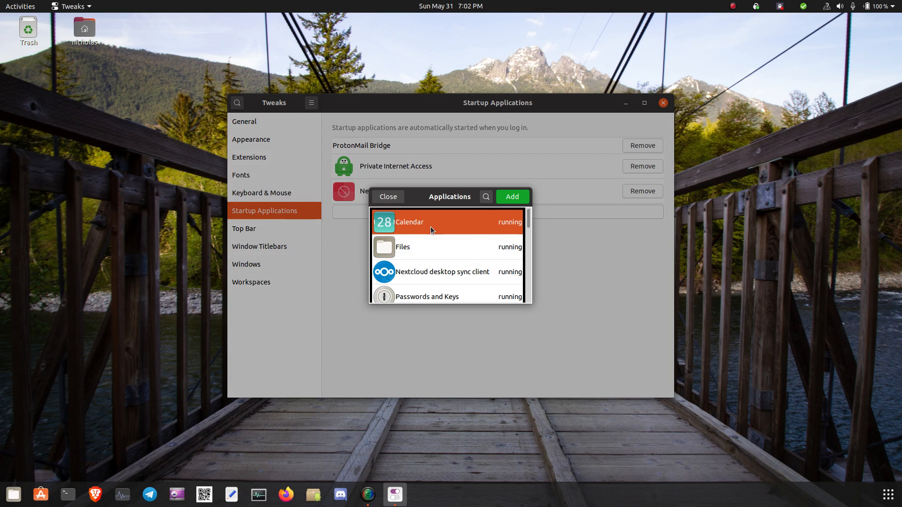
pyautogui.scroll(-3)
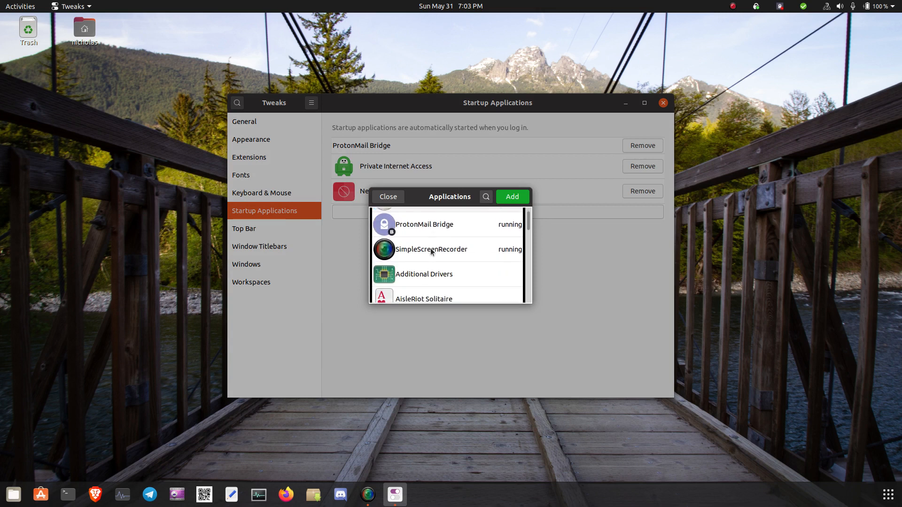
pyautogui.scroll(-3)
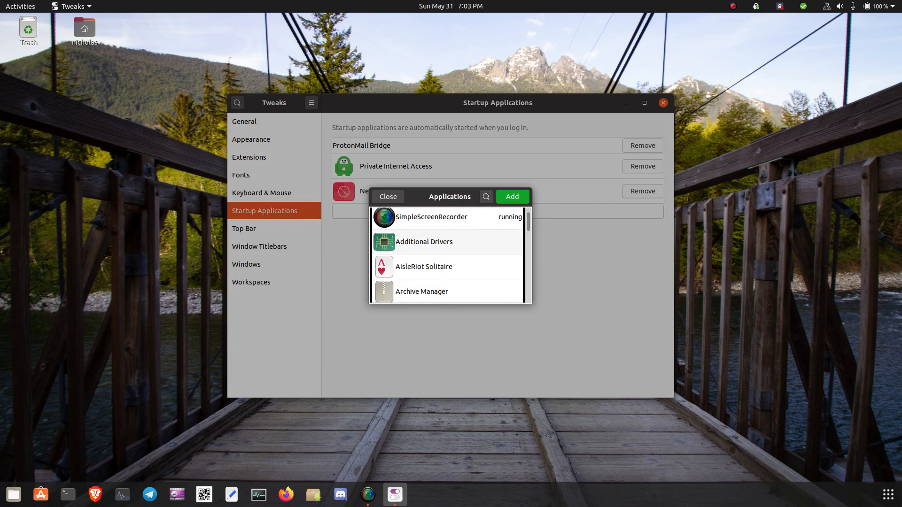
pyautogui.scroll(-3)
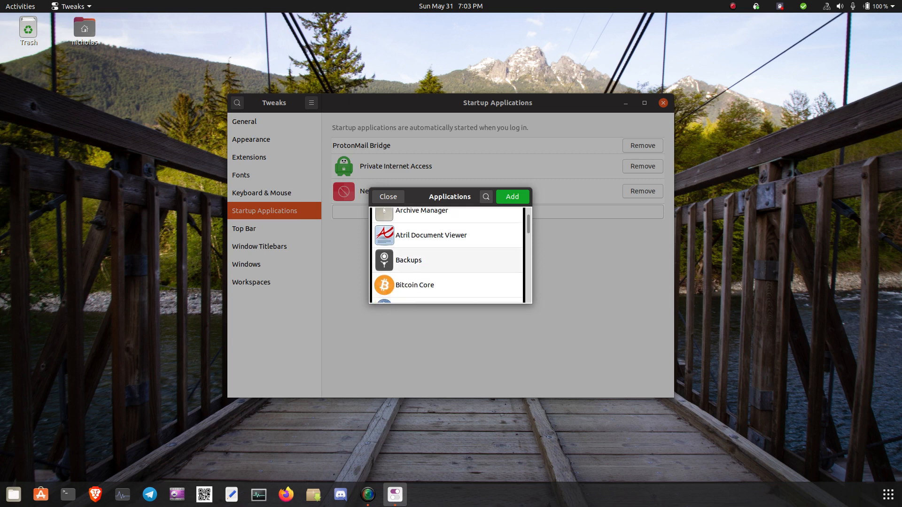
pyautogui.scroll(-3)
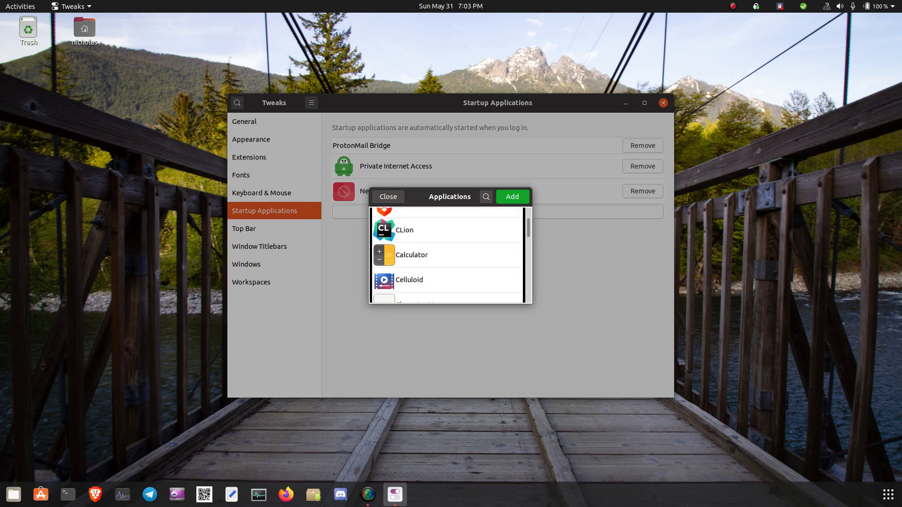
pyautogui.scroll(-3)
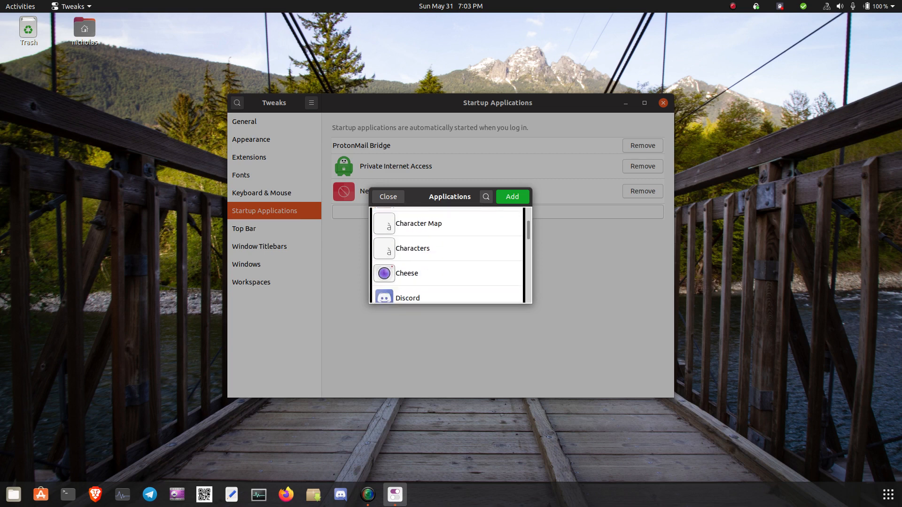
pyautogui.scroll(-3)
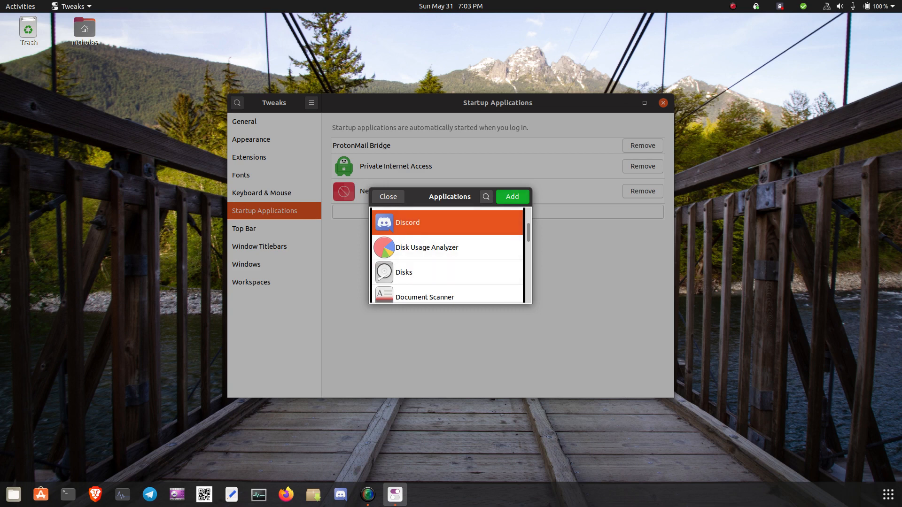
pyautogui.click(426, 246)
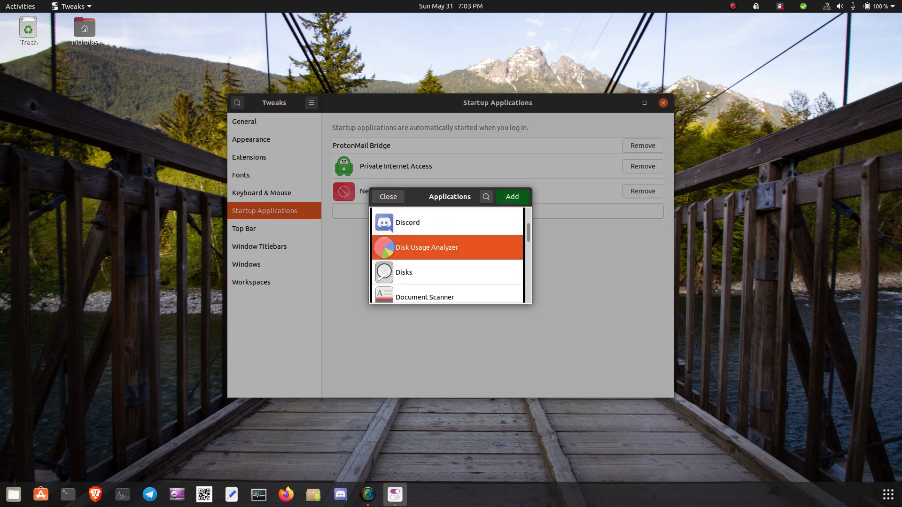
pyautogui.click(511, 196)
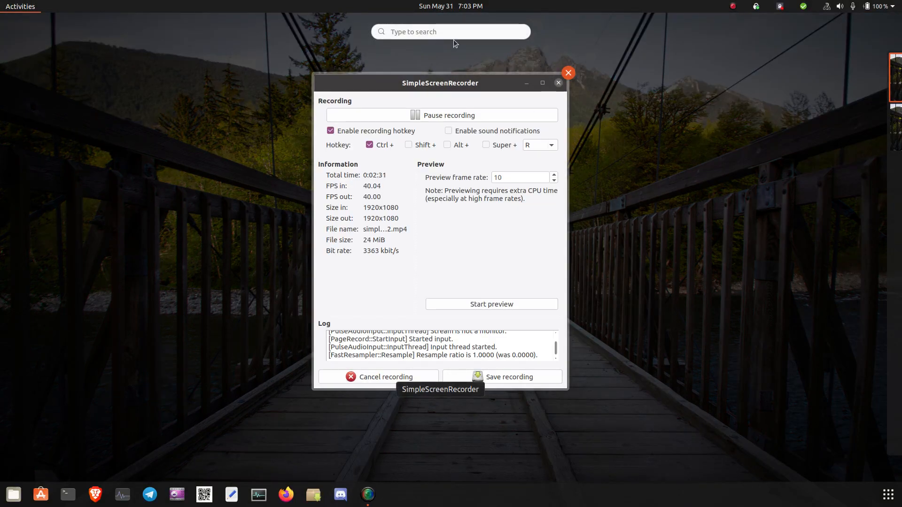
# Step: Open Startup Applications Preferences, select the Disk Usage Analyzer entry, then close the window
pyautogui.click(451, 32)
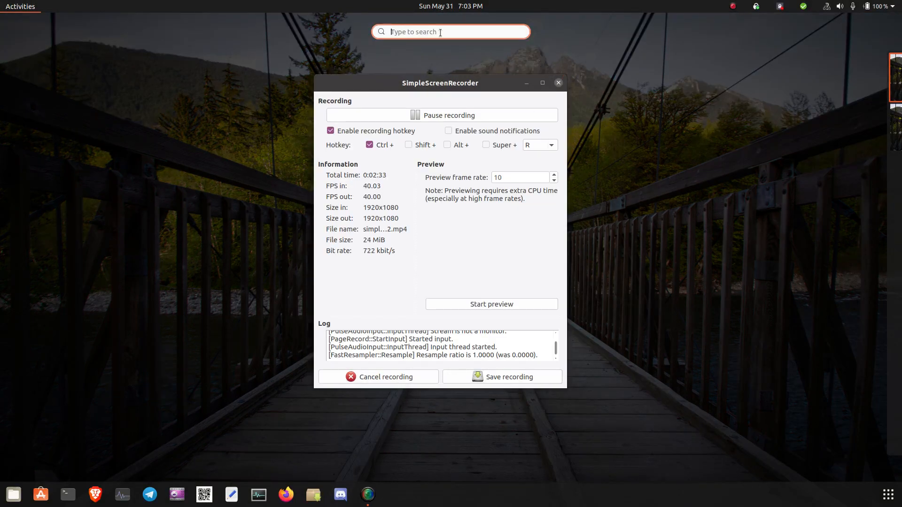
pyautogui.write('Stal')
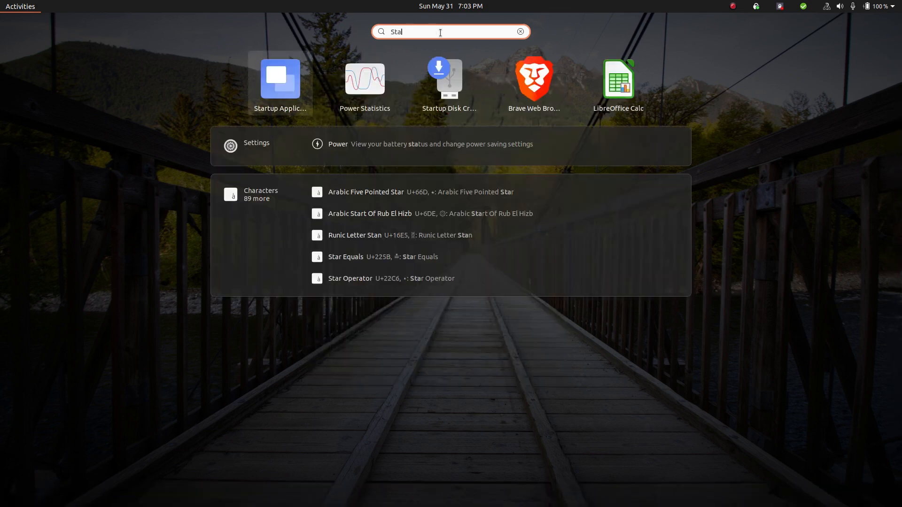
pyautogui.write('Startup')
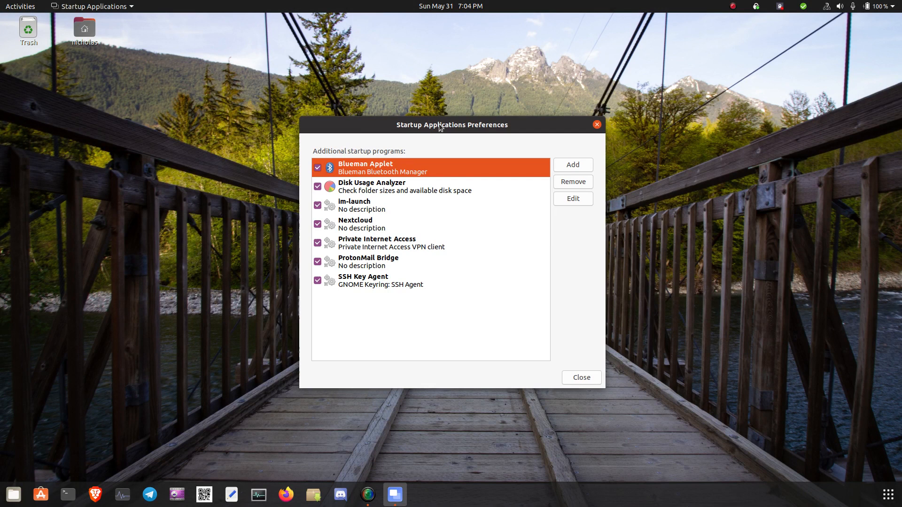
pyautogui.moveTo(404, 161)
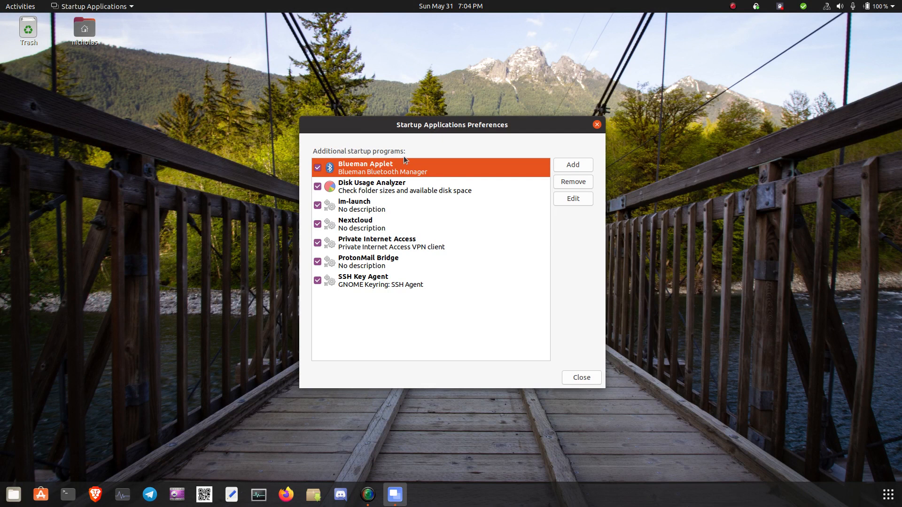
pyautogui.moveTo(391, 186)
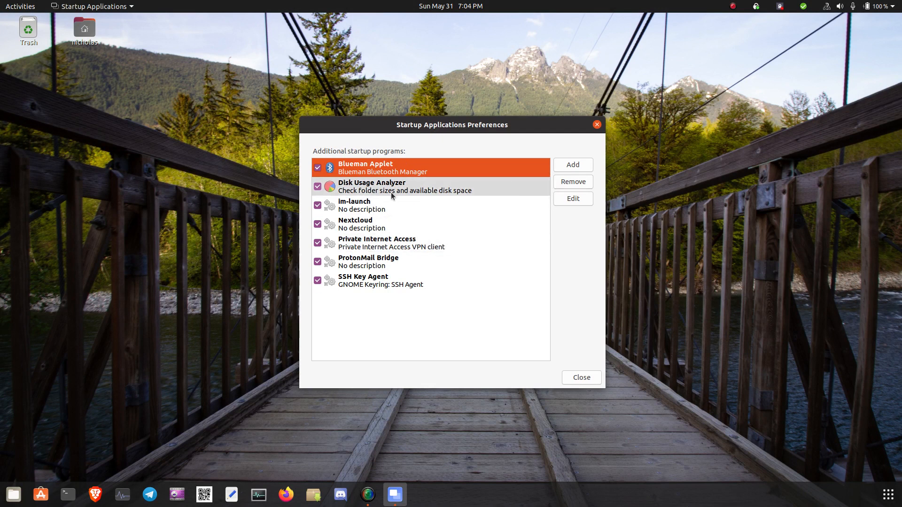
pyautogui.moveTo(330, 183)
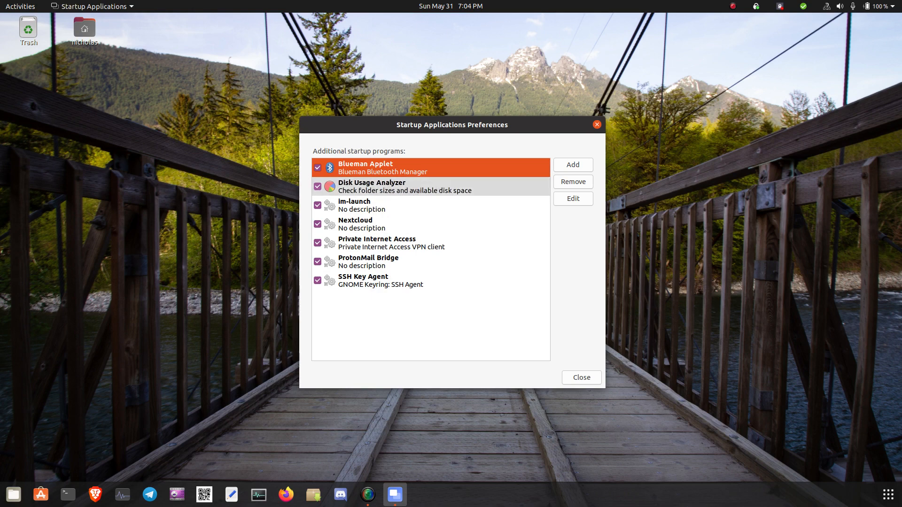
pyautogui.click(403, 186)
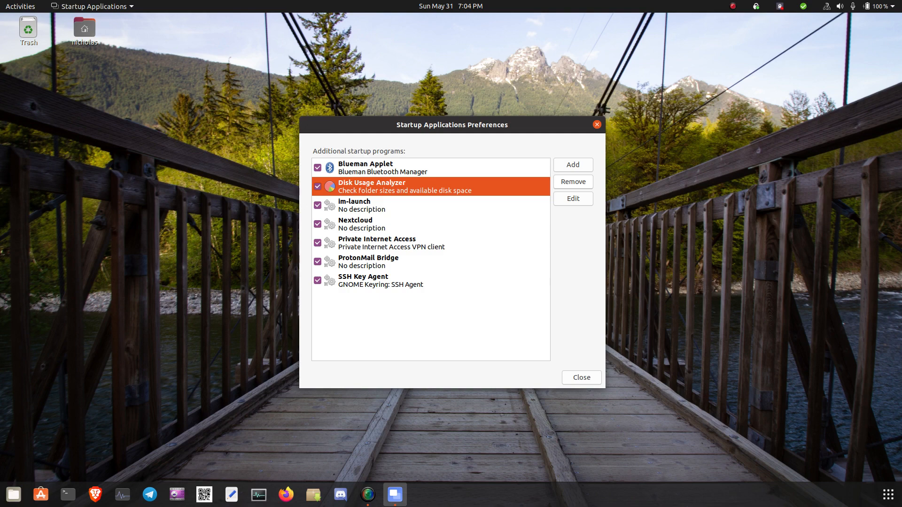
pyautogui.click(581, 377)
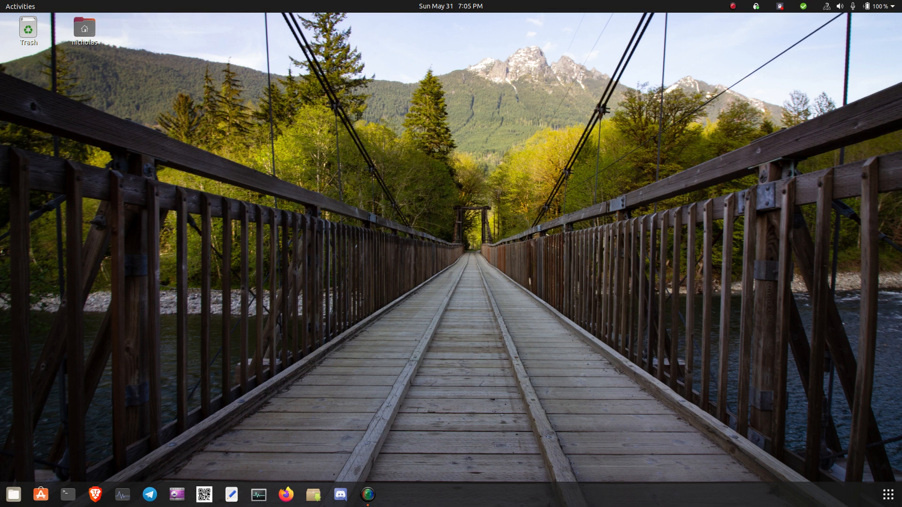
pyautogui.moveTo(735, 16)
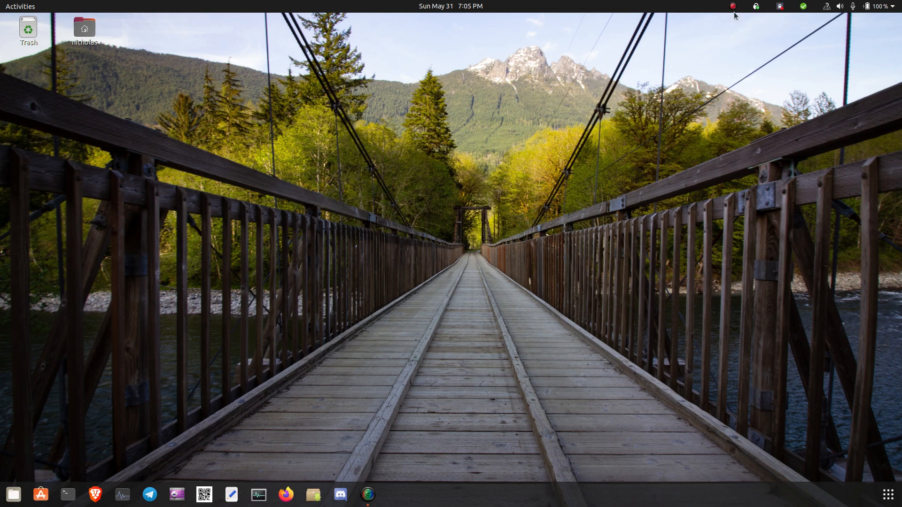